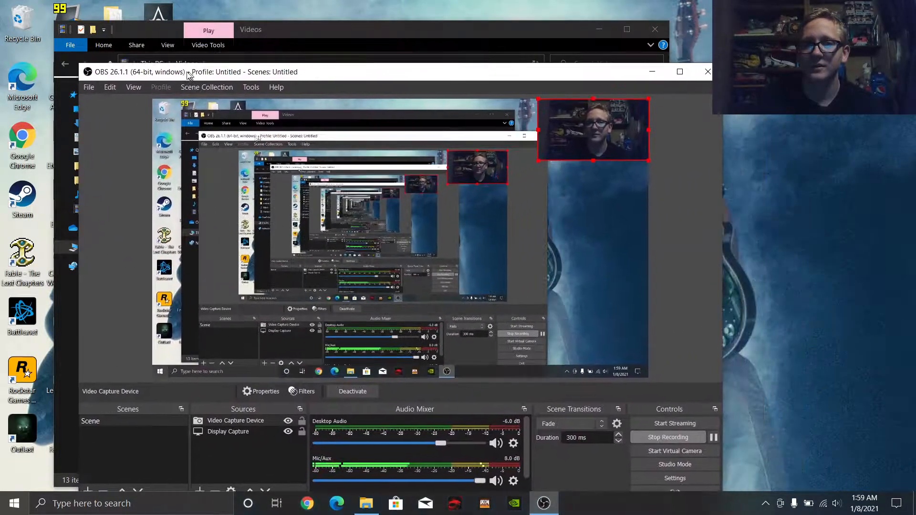
Step: Launch Doom Eternal with the performance overlay while OBS keeps recording
click(655, 29)
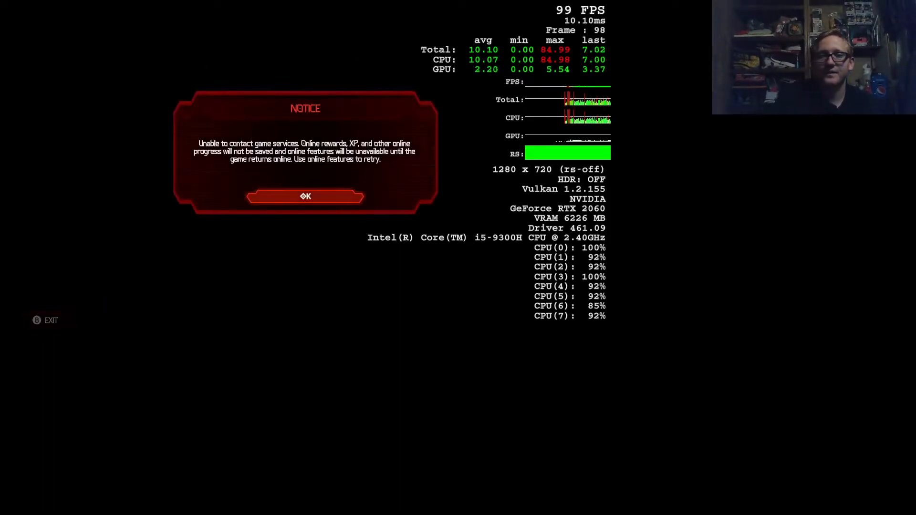
Step: Dismiss the game services notice and review the Controls and Video settings
click(305, 196)
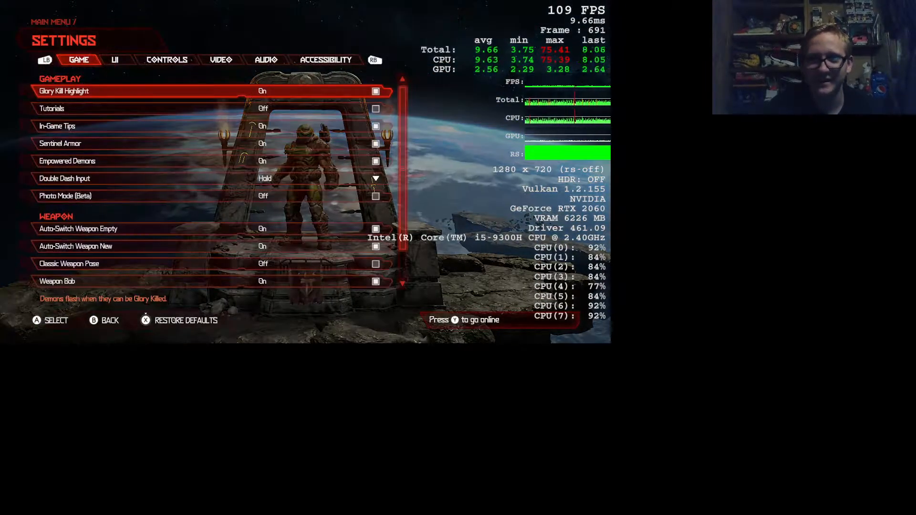
click(166, 59)
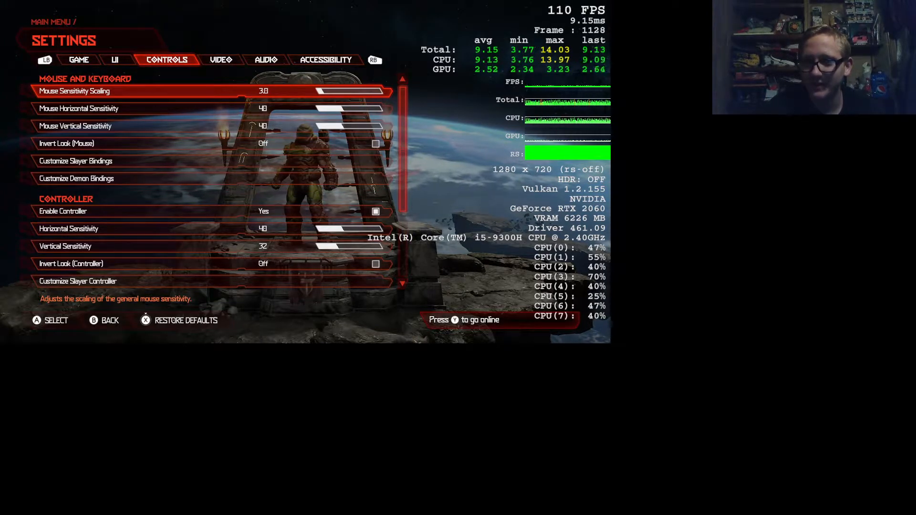
click(220, 59)
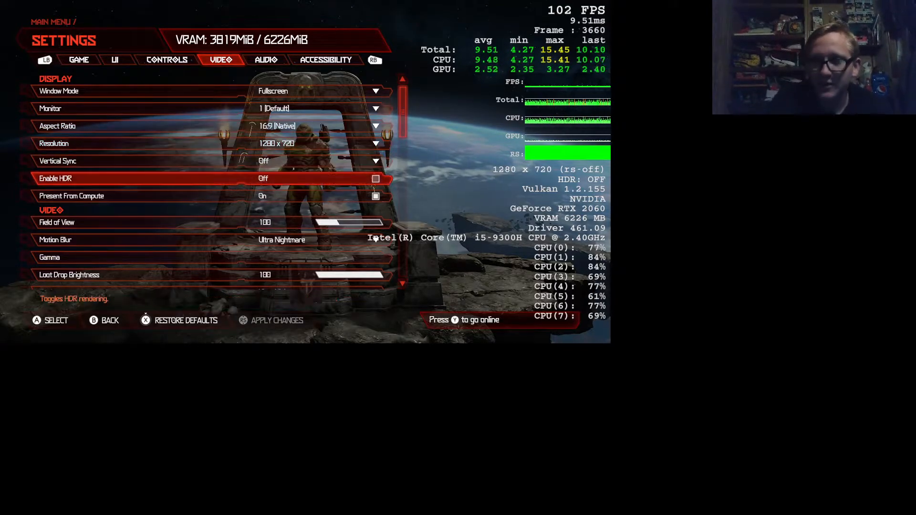
Step: Scroll through the Video options down to texture filtering, then return to the main menu
scroll(down, 3)
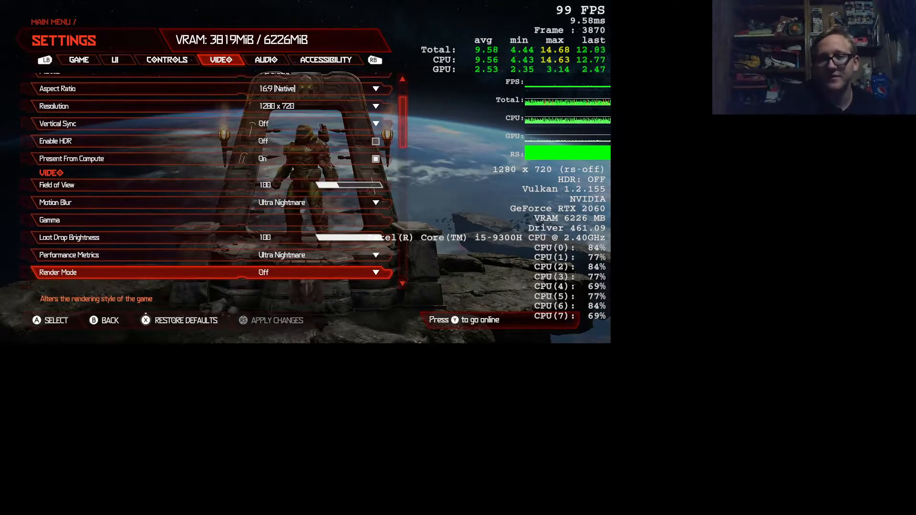
scroll(down, 3)
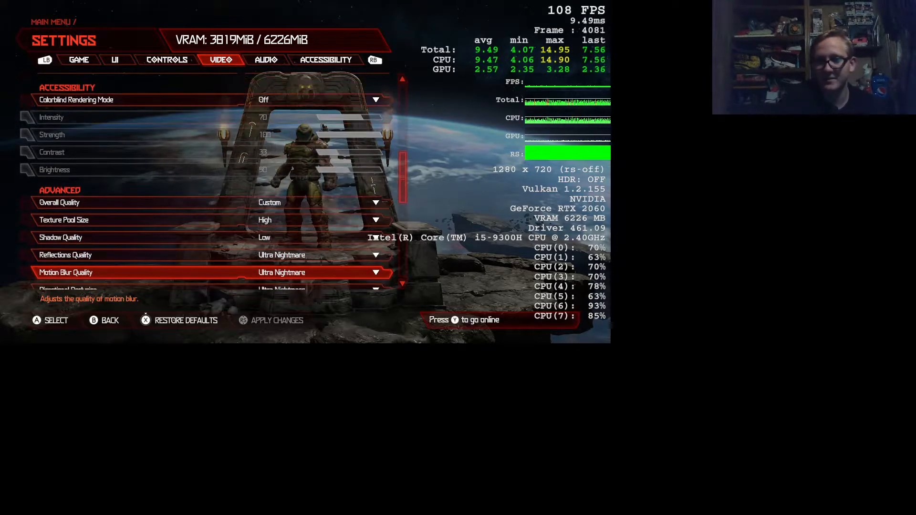
scroll(down, 3)
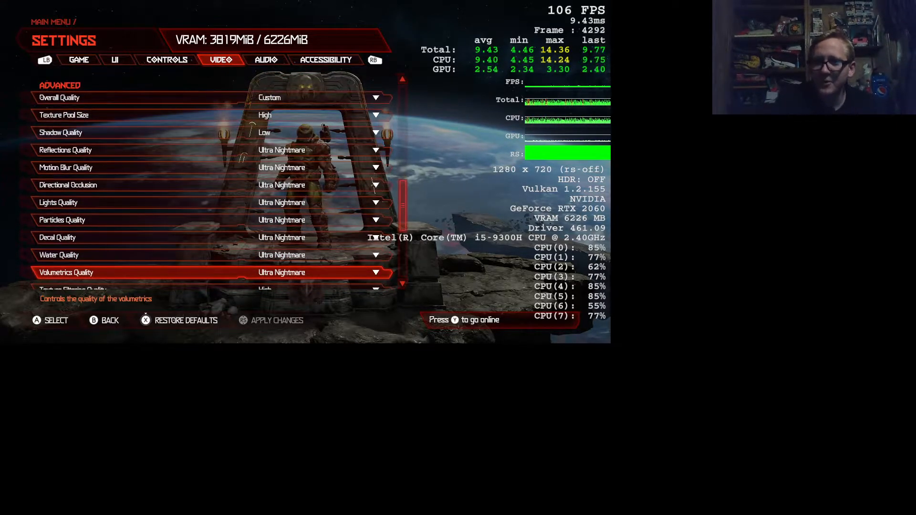
scroll(down, 3)
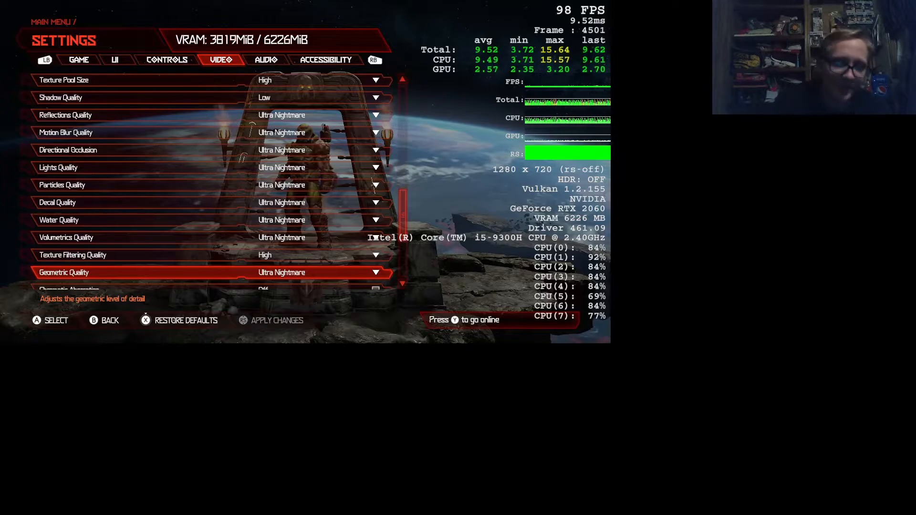
key(Up)
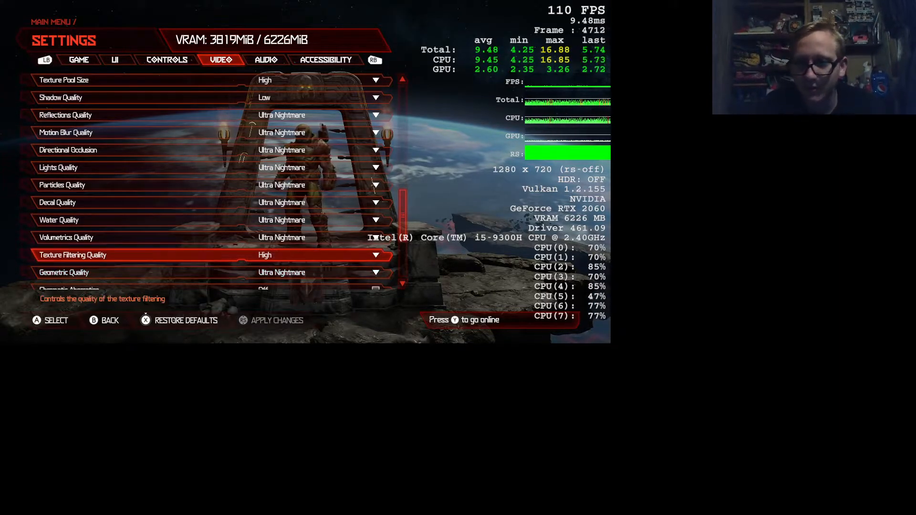
key(Up)
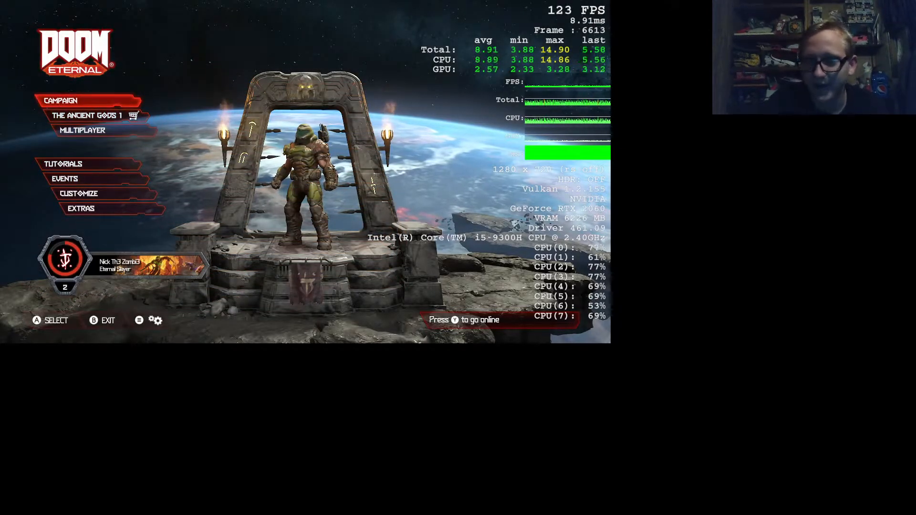
Step: Resume the saved campaign via Campaign > Continue Game
click(61, 100)
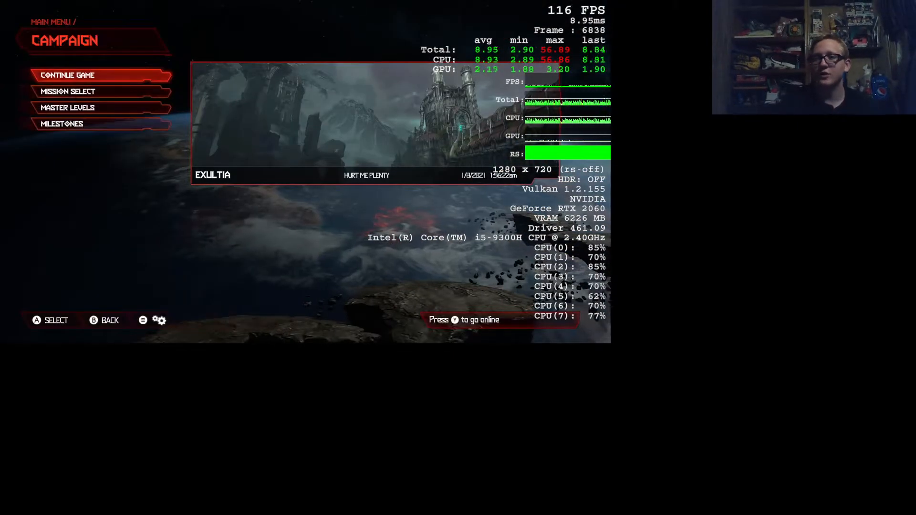
click(66, 74)
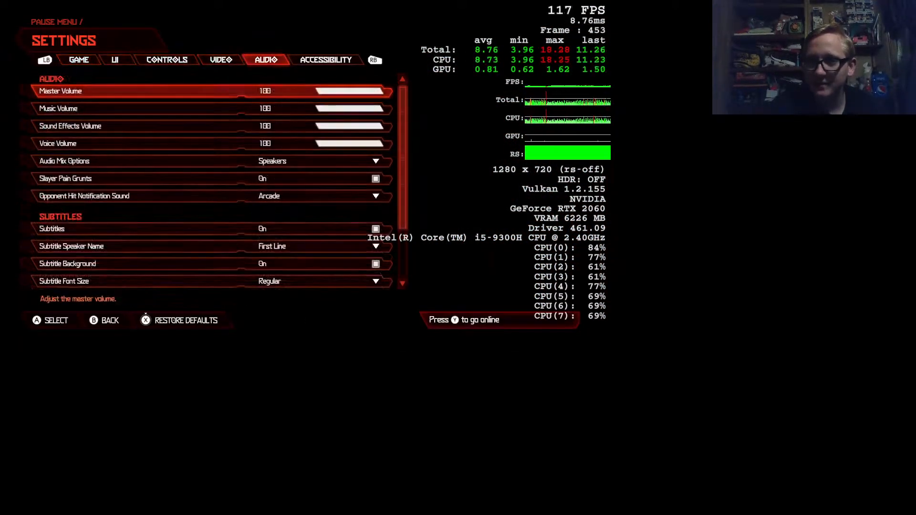
scroll(left, 3)
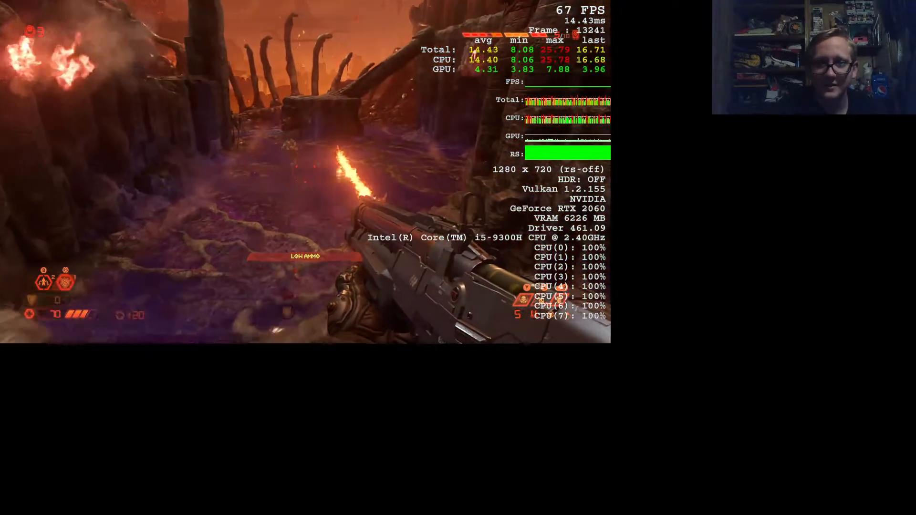
Step: Pause the mission at the pause menu after playing with the FPS overlay
key(Escape)
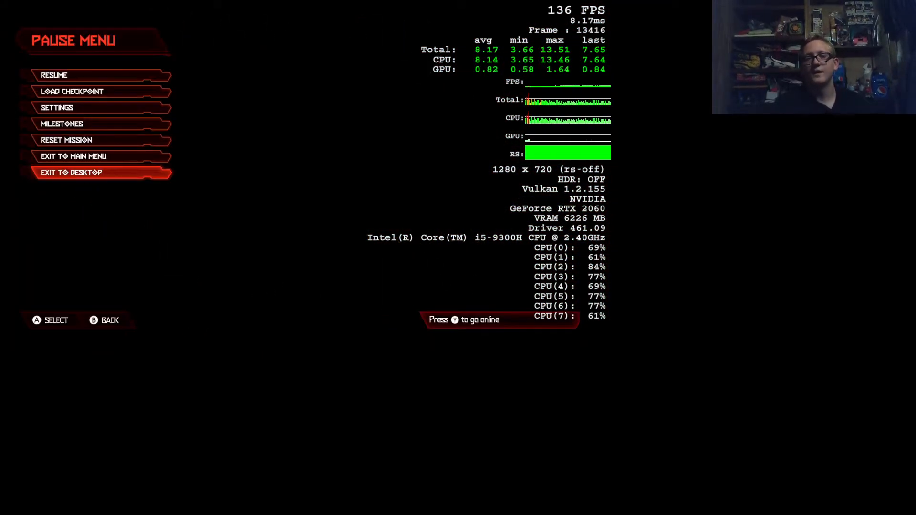